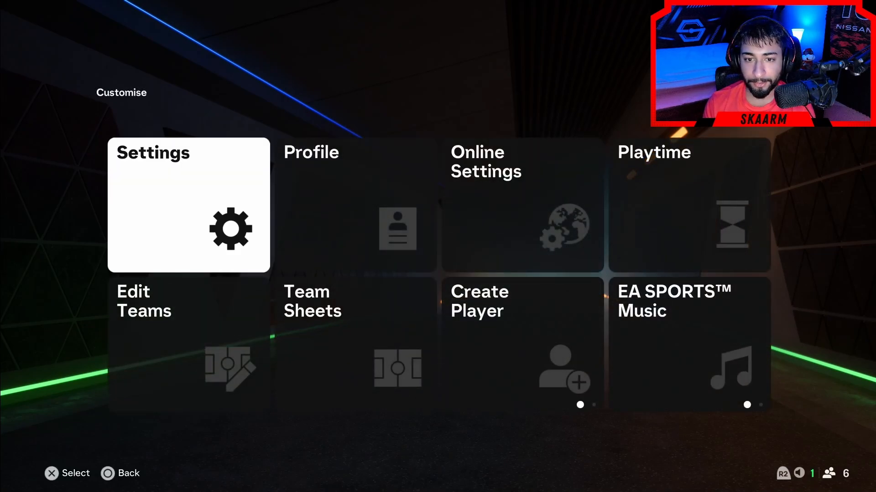
- Open the Settings tile under Customise, where the language is currently English
{"action": "left_click", "coordinate": [189, 205]}
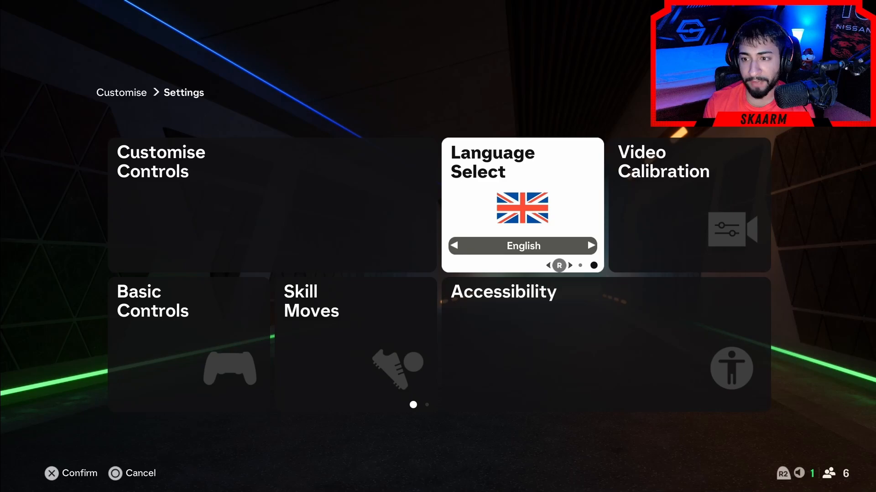
- Cycle the game language through Français, Português (Brasil) and further options, staying in English
{"action": "left_click", "coordinate": [590, 246]}
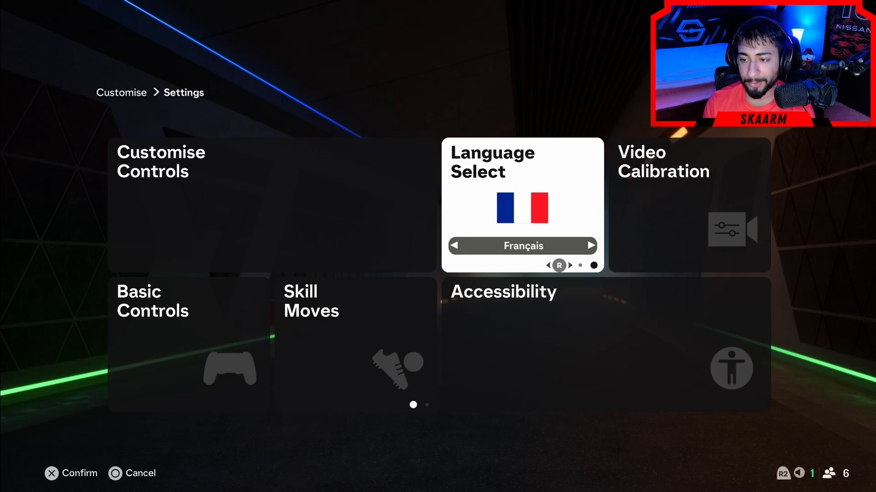
{"action": "left_click", "coordinate": [590, 246]}
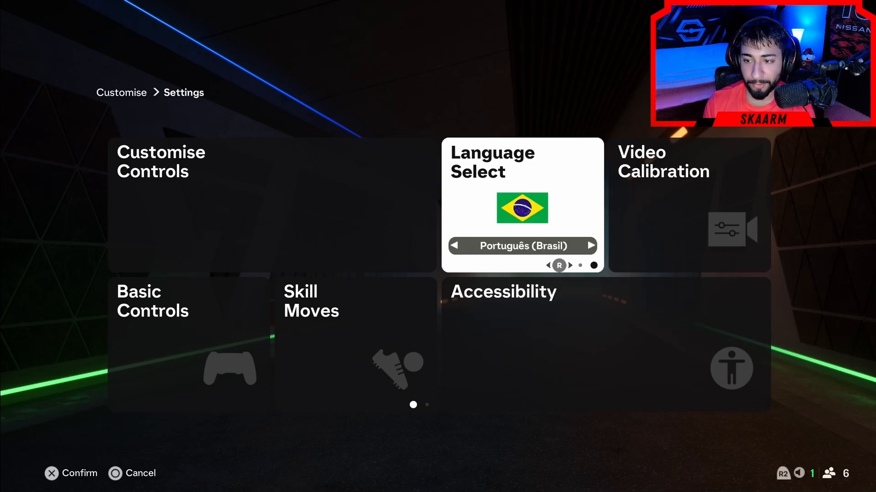
{"action": "left_click", "coordinate": [592, 246]}
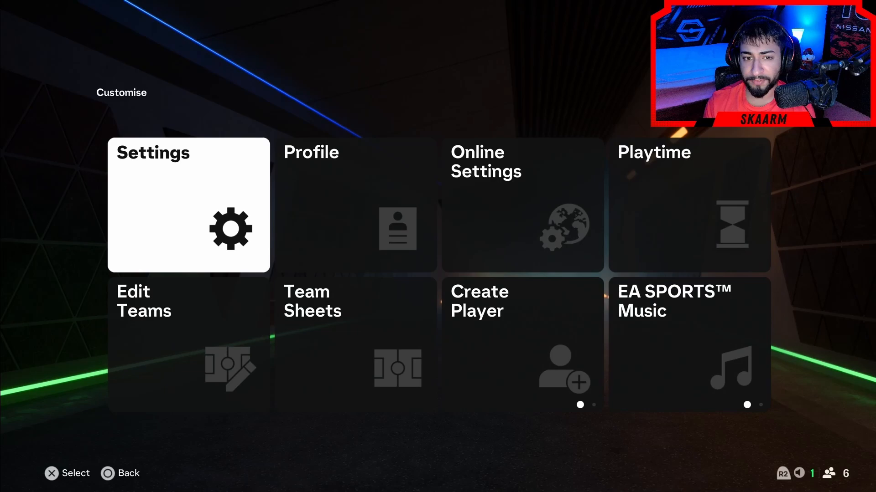
- Open Game Settings' Audio tab to set Commentary Language to French
{"action": "left_click", "coordinate": [188, 205]}
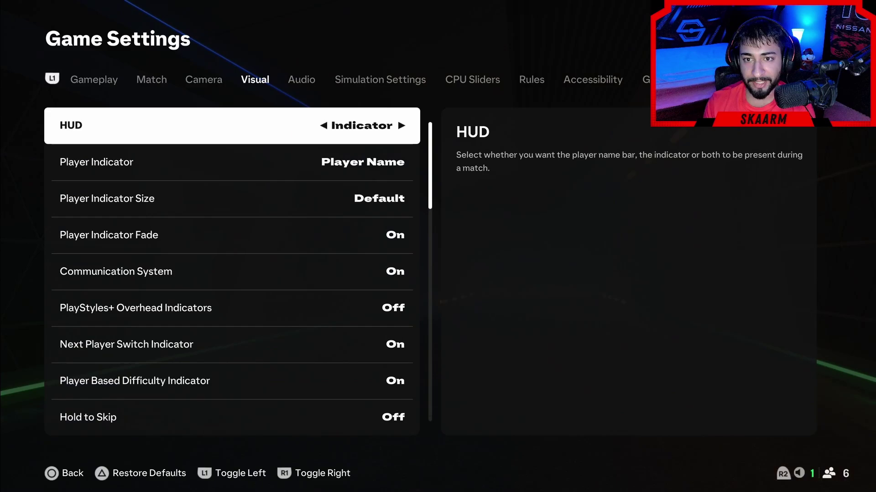
{"action": "left_click", "coordinate": [301, 79]}
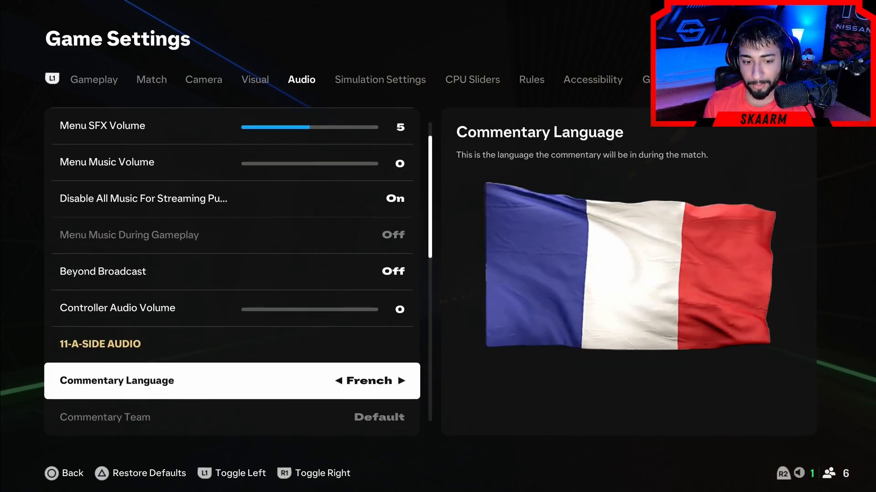